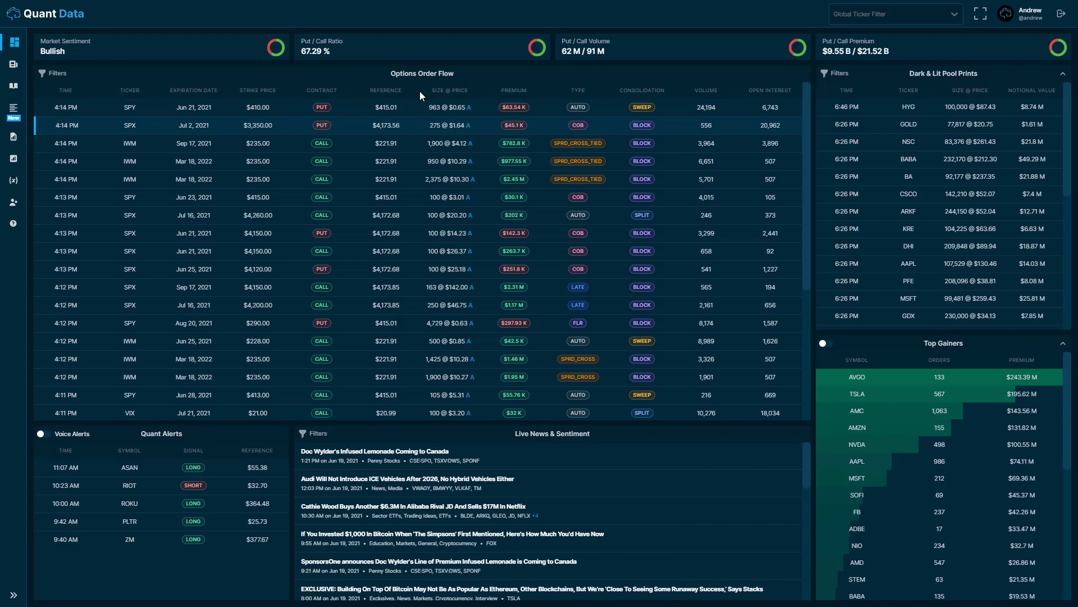
mouse_move(368, 81)
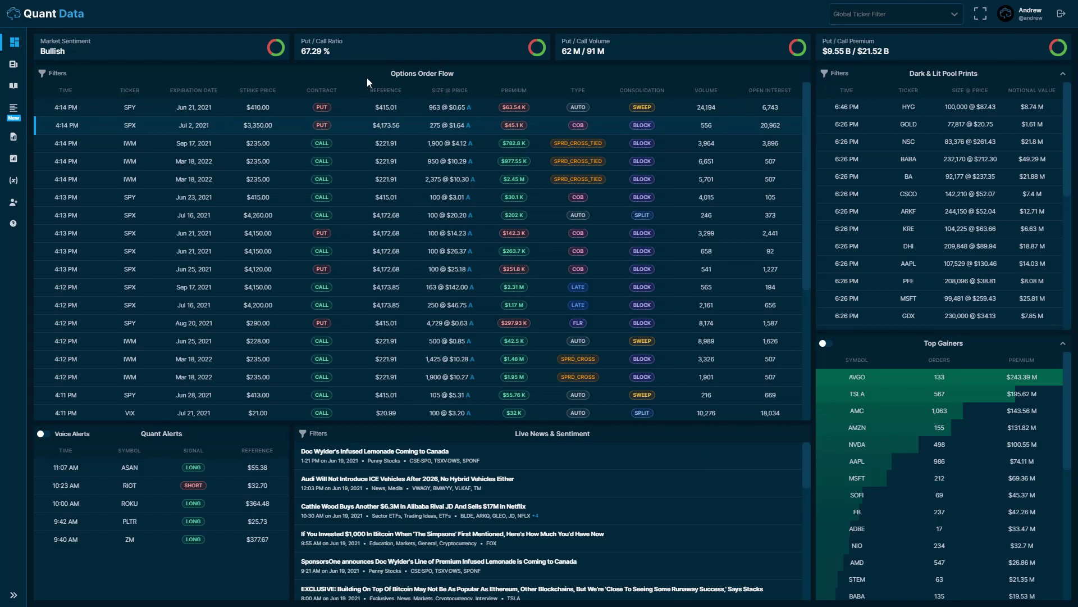
mouse_move(386, 78)
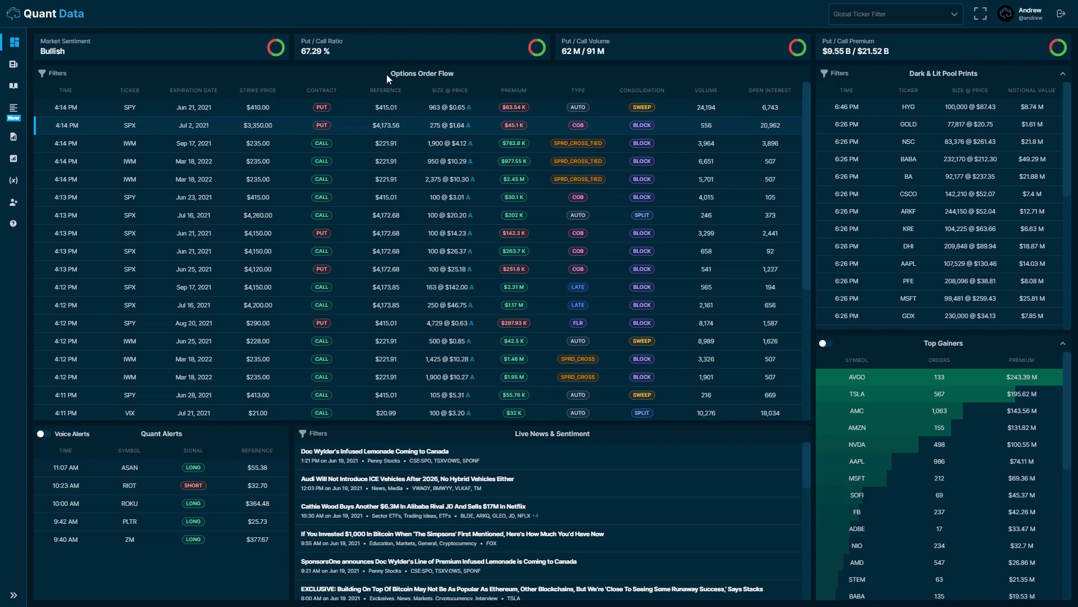
mouse_move(419, 96)
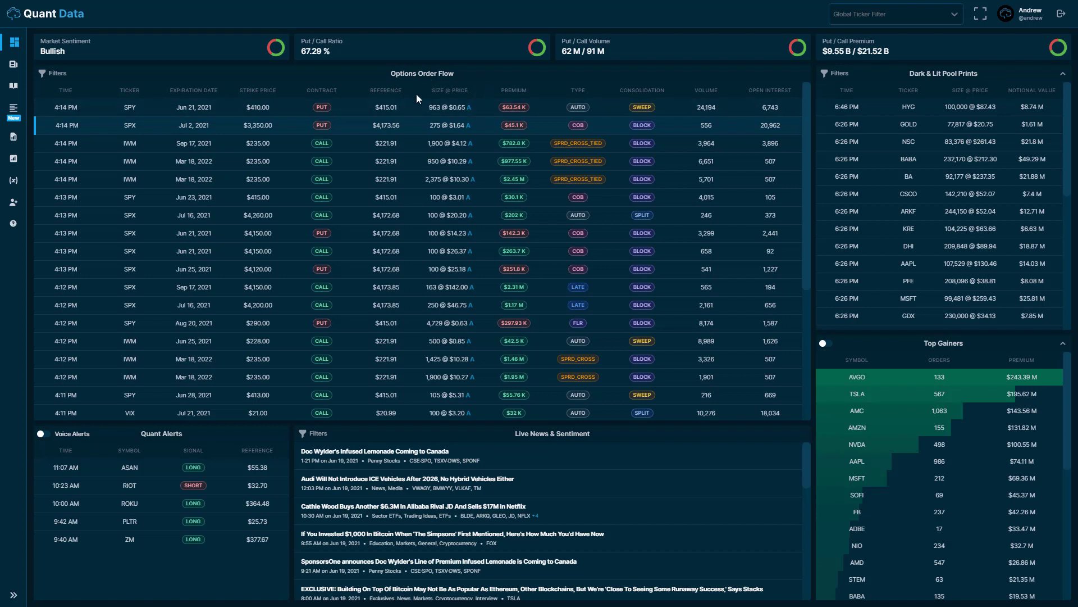
mouse_move(473, 119)
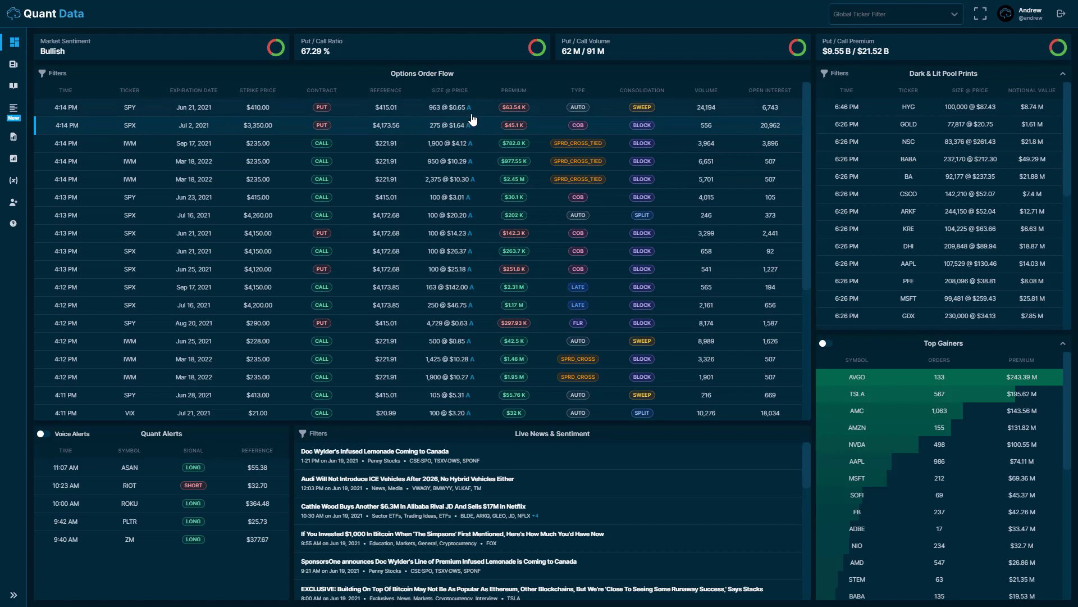
- Add Mid-Market, Bid and Below Bid to the trade side filter alongside Above Ask and Ask
scroll(down, 3)
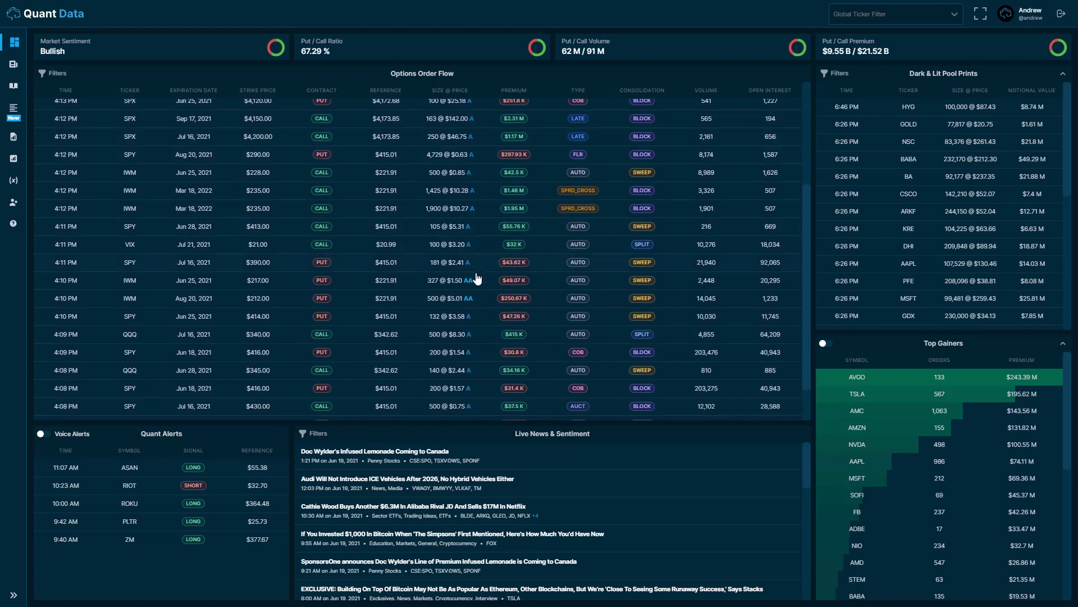
mouse_move(473, 290)
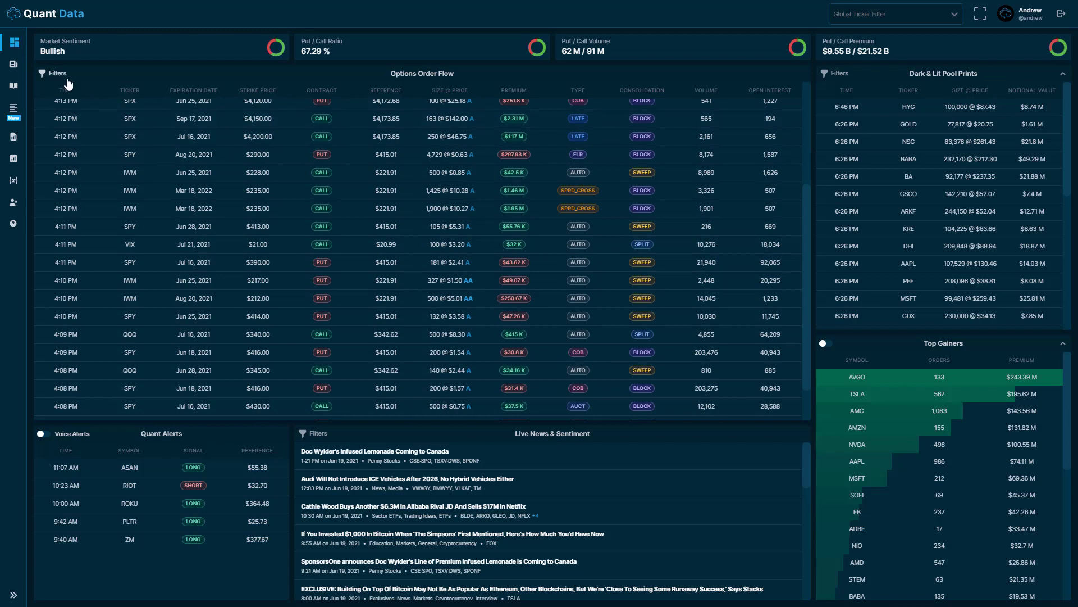
click(57, 73)
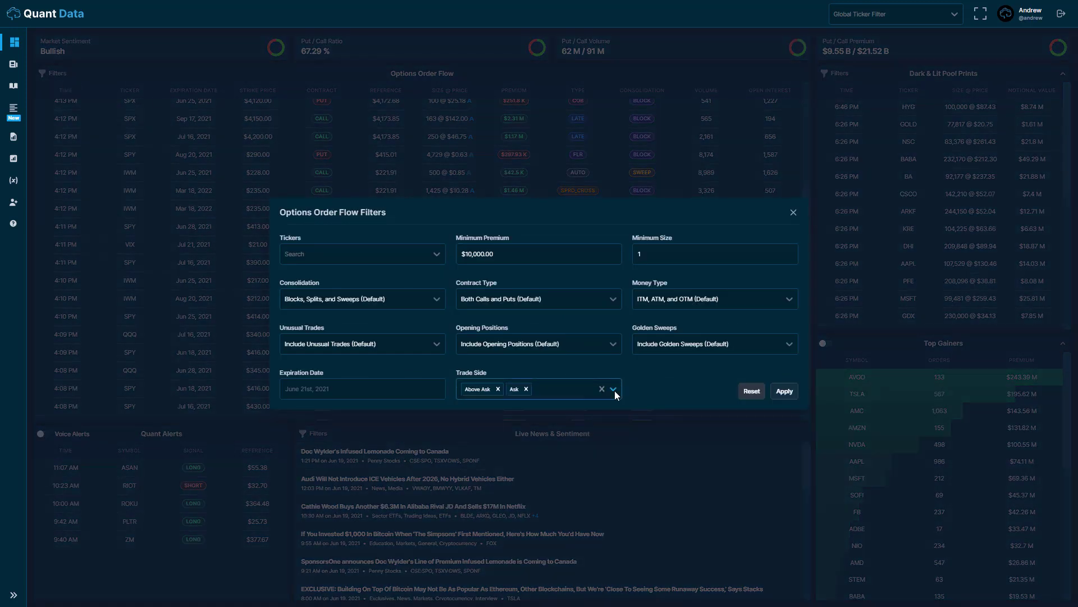
click(602, 388)
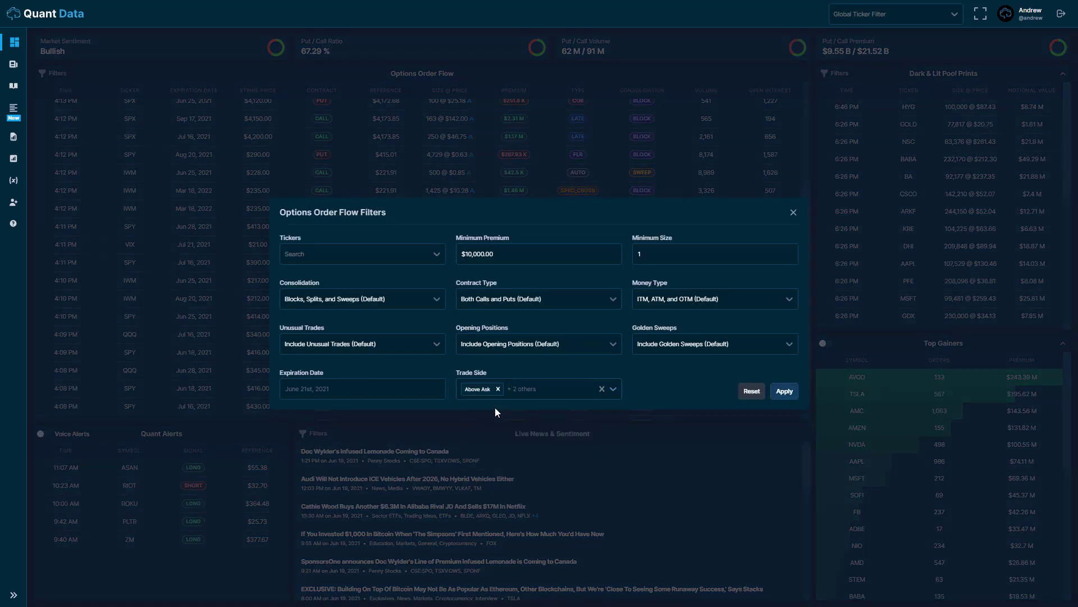
click(611, 388)
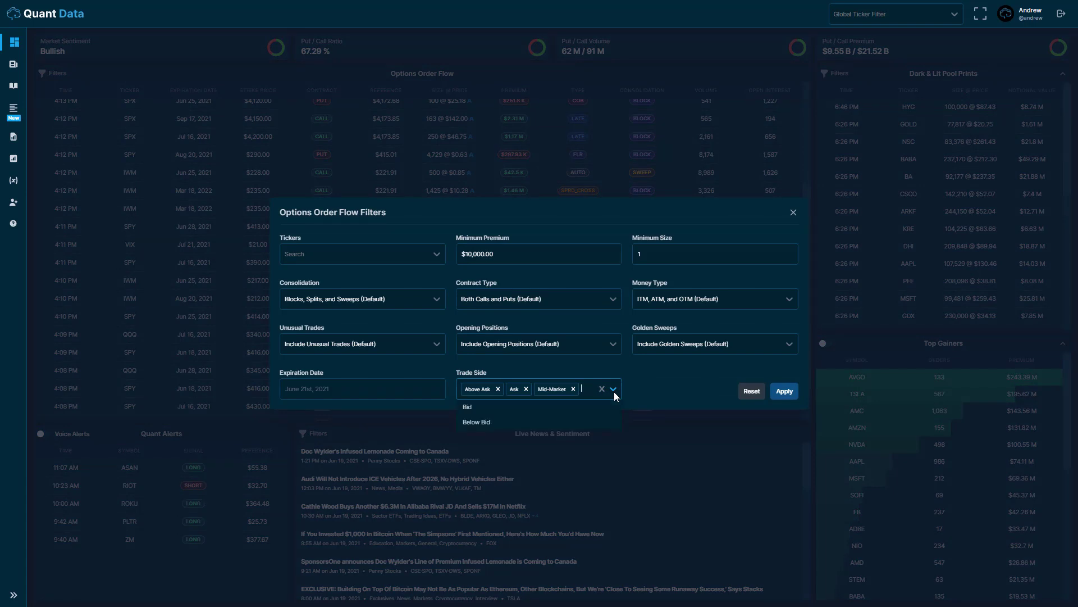
mouse_move(585, 363)
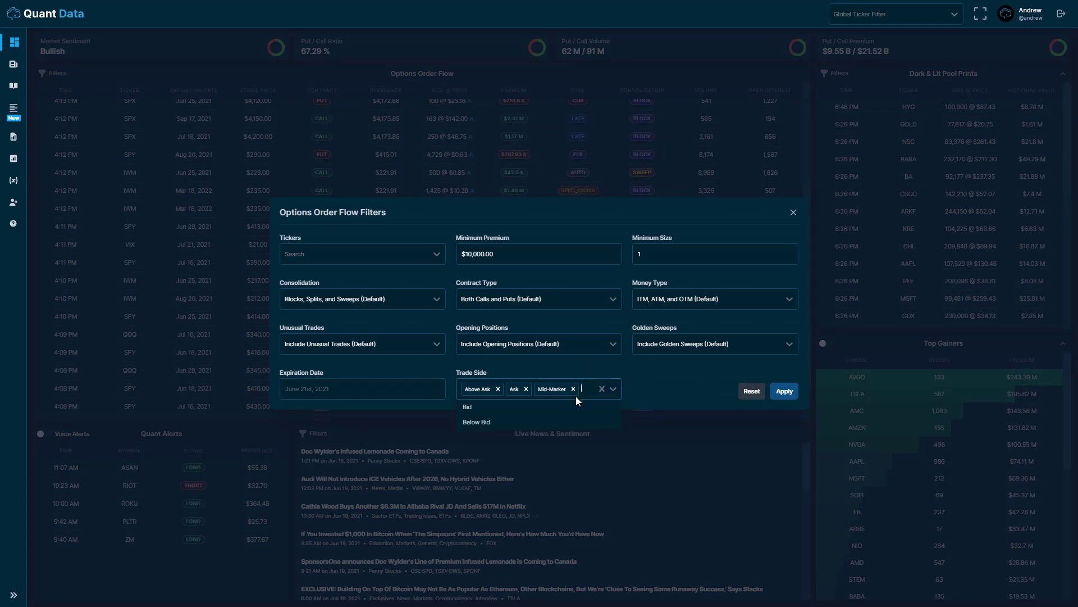
click(467, 407)
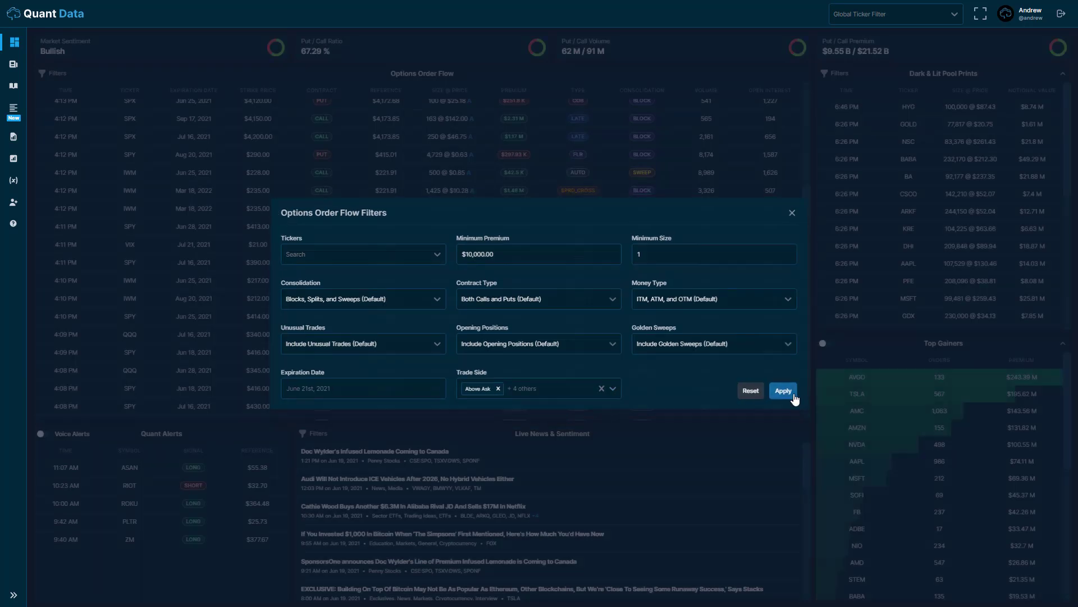
- Apply the five-side filter so the feed shows trades marked A, AA, B and BB
click(782, 389)
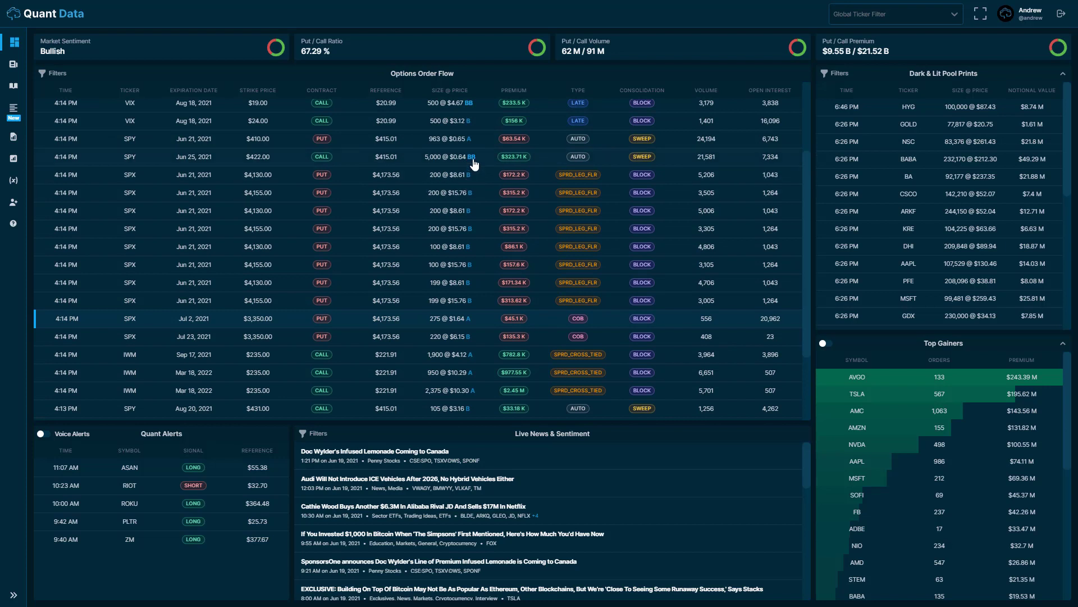
mouse_move(427, 271)
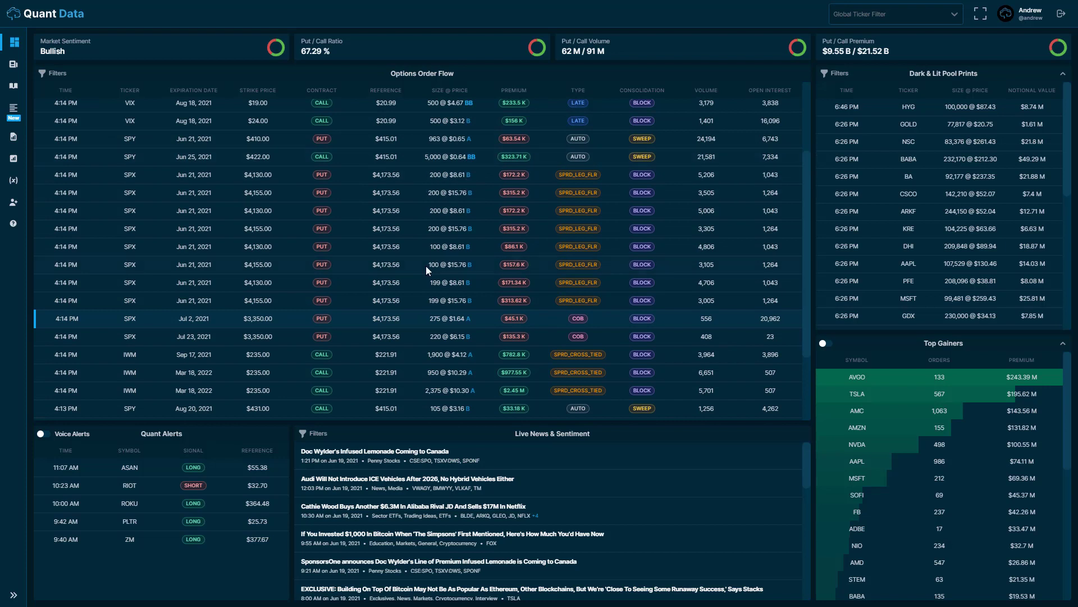